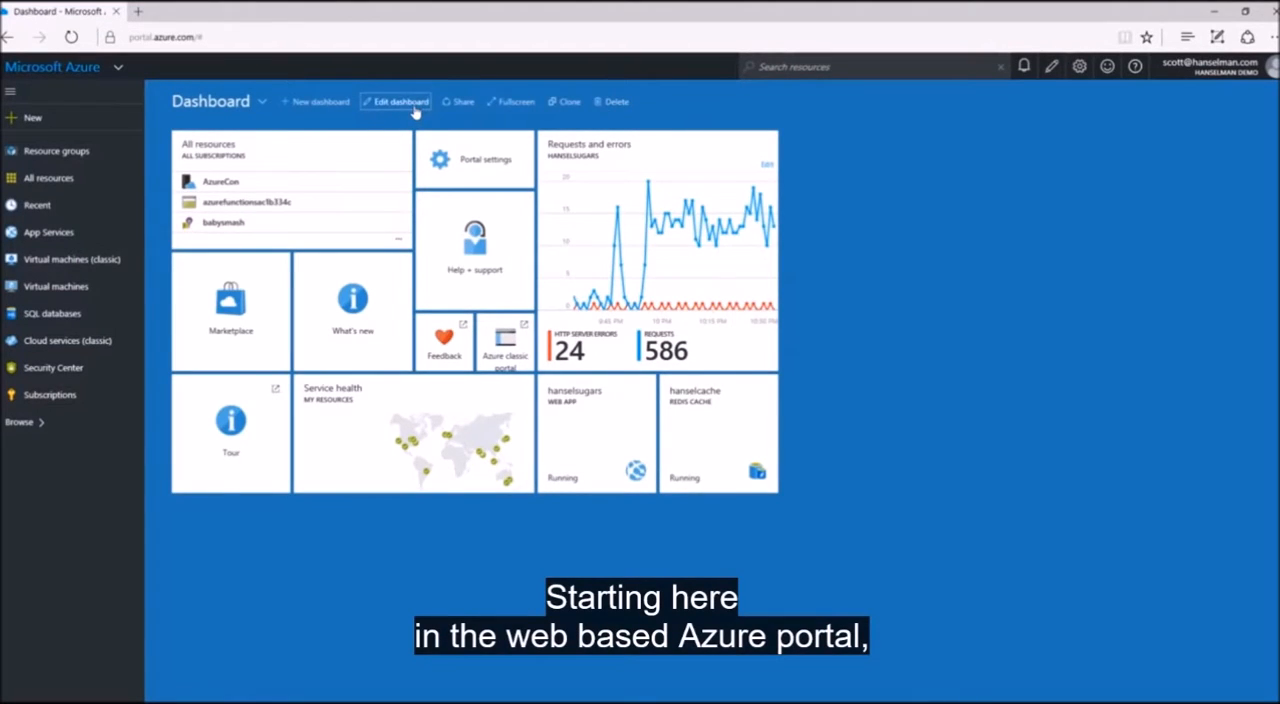
# - Customize the dashboard by moving the Requests and errors tile, then finish editing
pyautogui.click(396, 100)
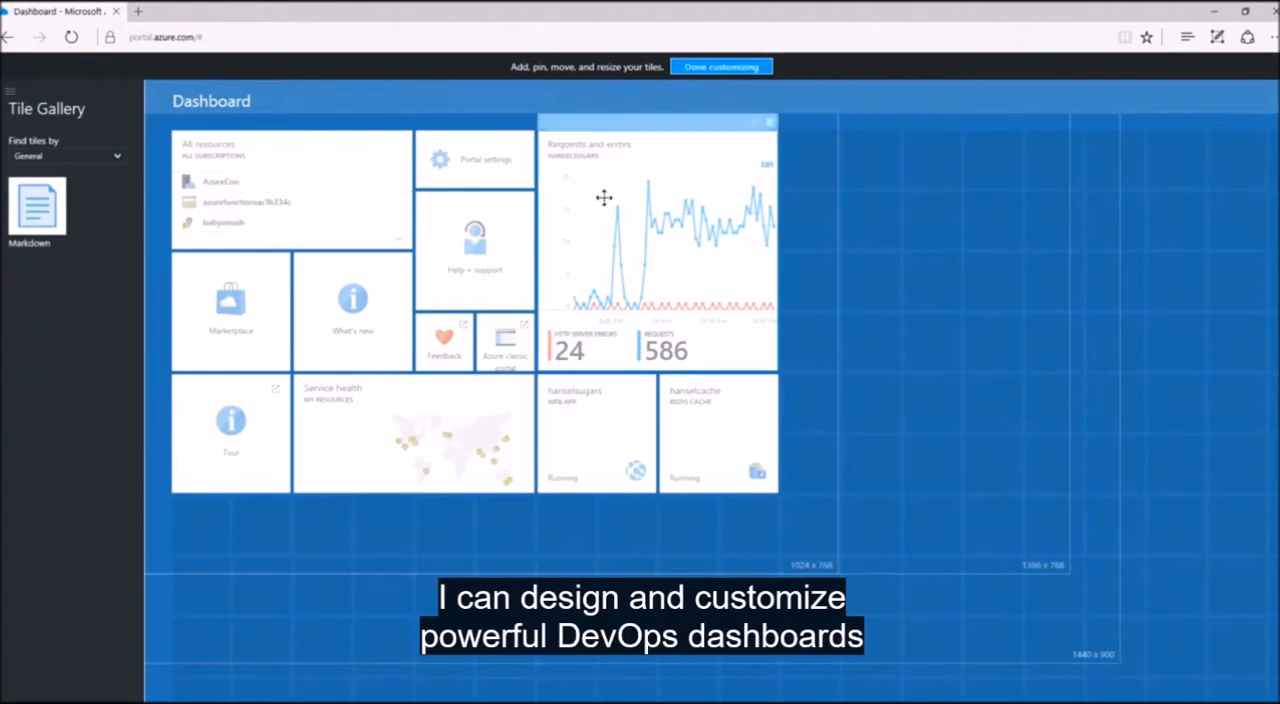
pyautogui.moveTo(604, 196); pyautogui.dragTo(396, 370)
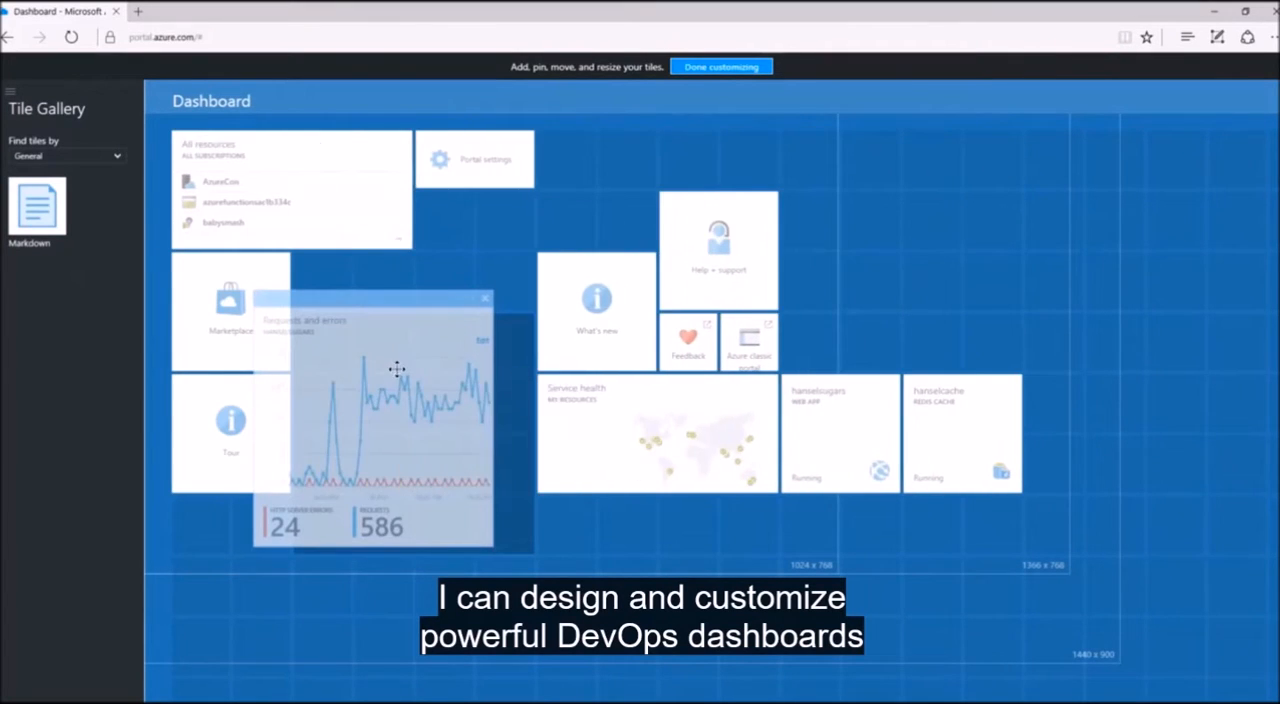
pyautogui.click(720, 66)
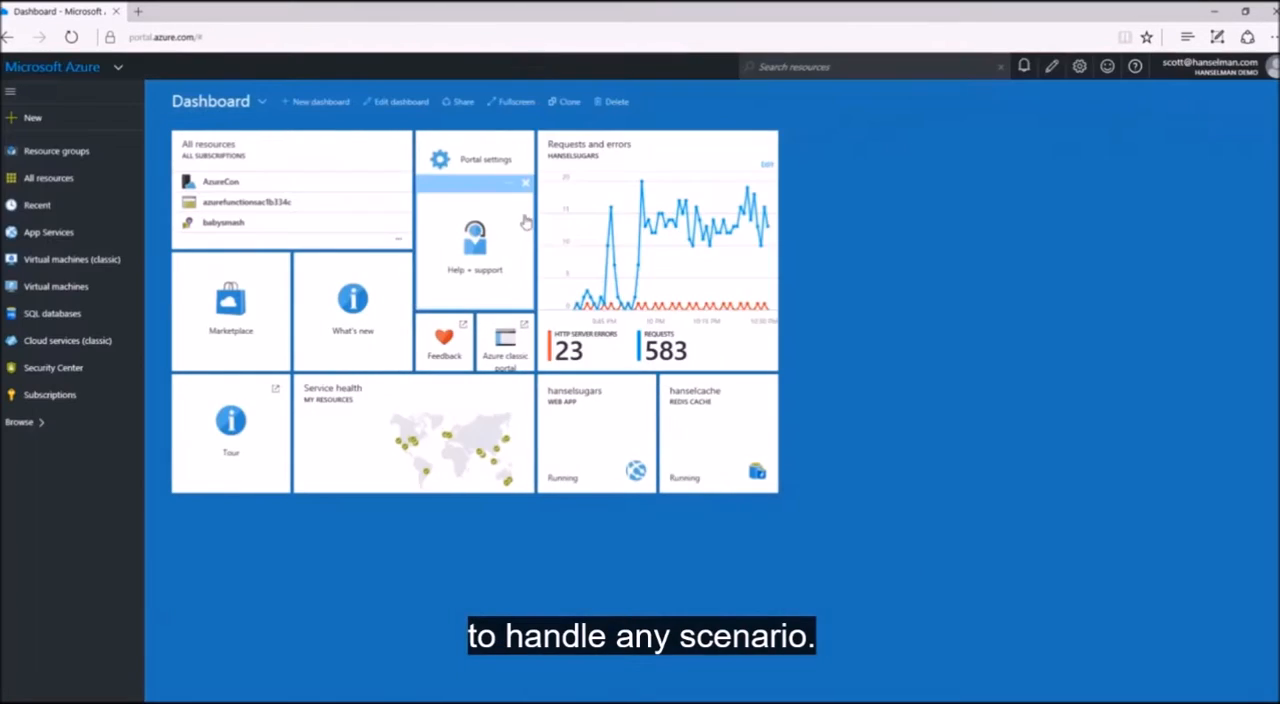
# - Browse the Marketplace's Virtual Machines offerings down the list
pyautogui.click(230, 310)
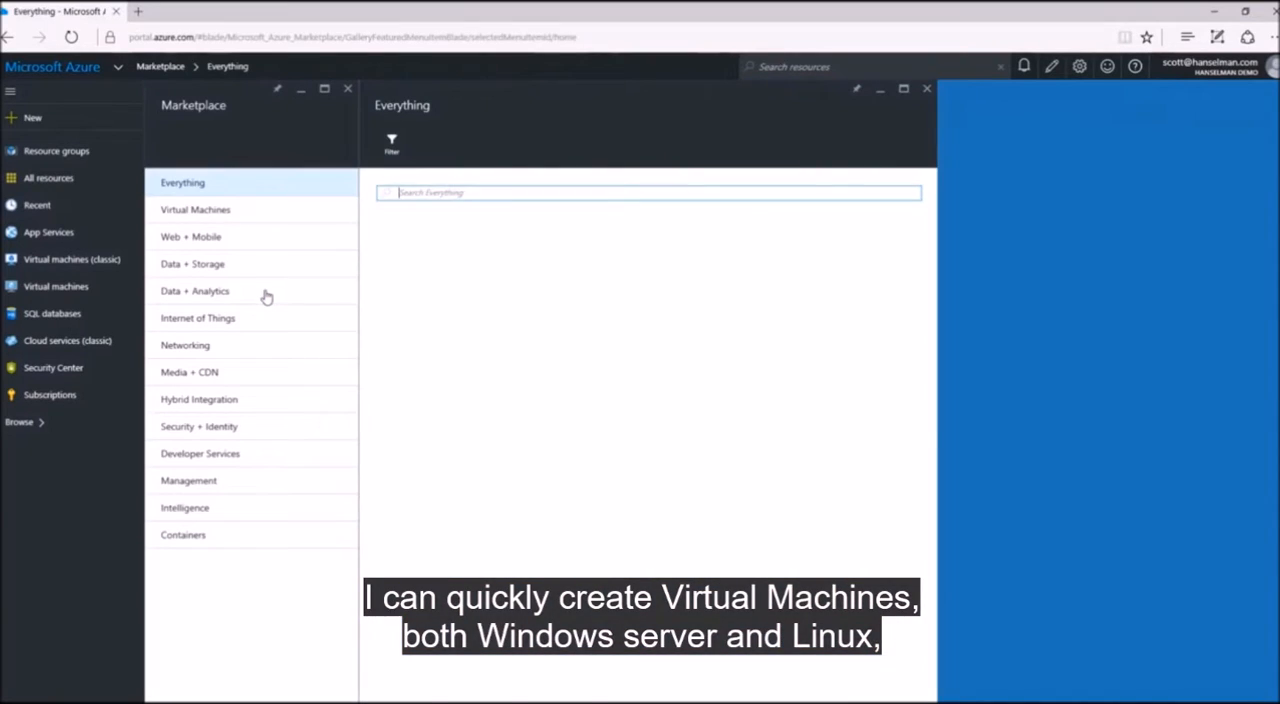
pyautogui.click(196, 208)
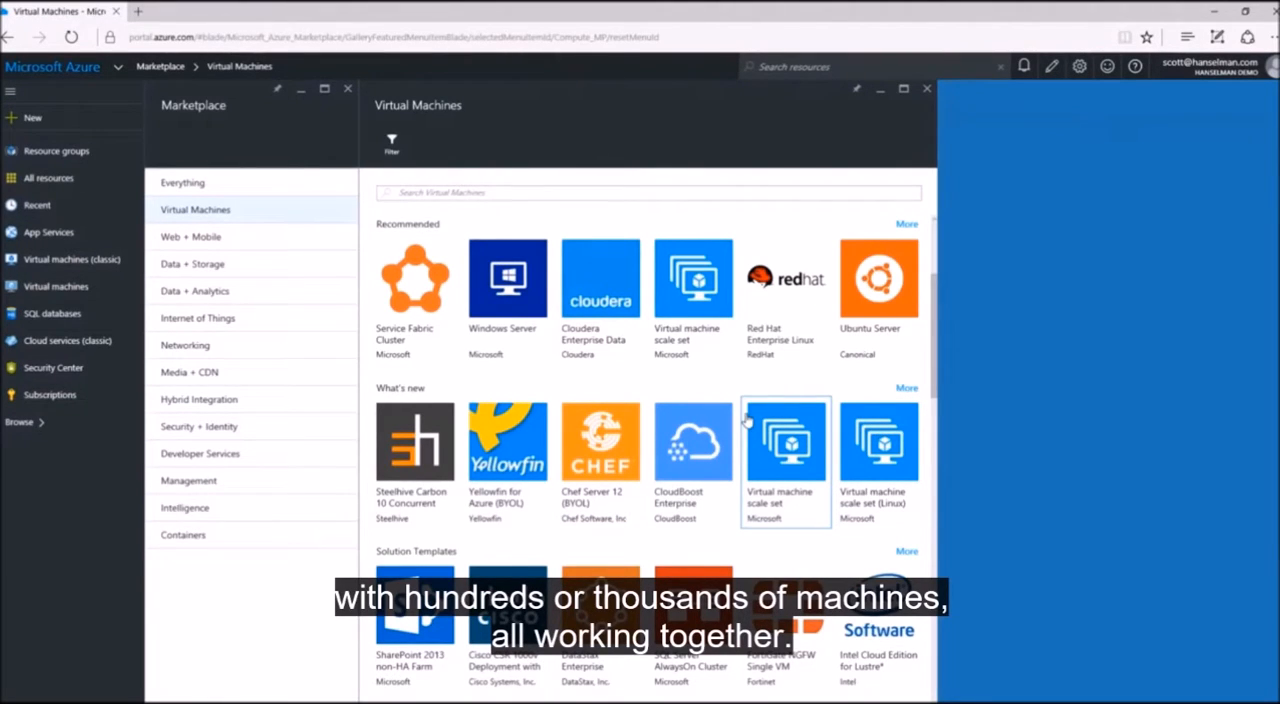
pyautogui.scroll(-3)
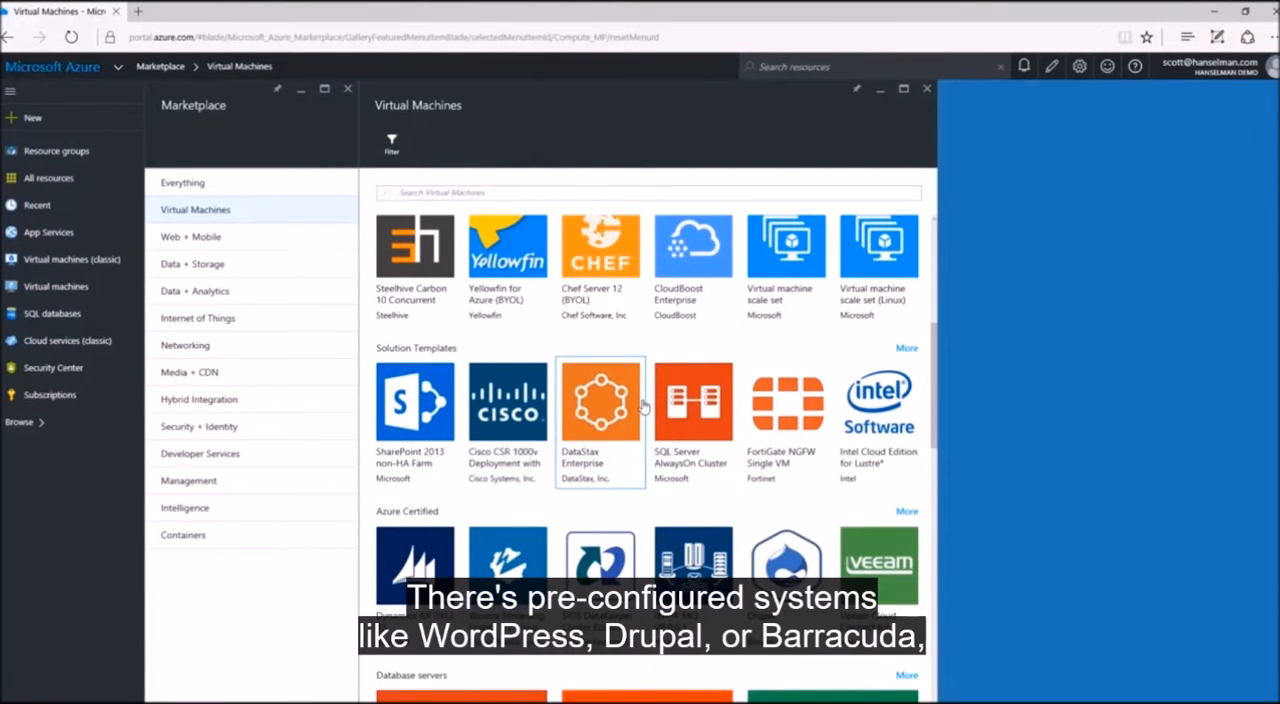
pyautogui.scroll(-3)
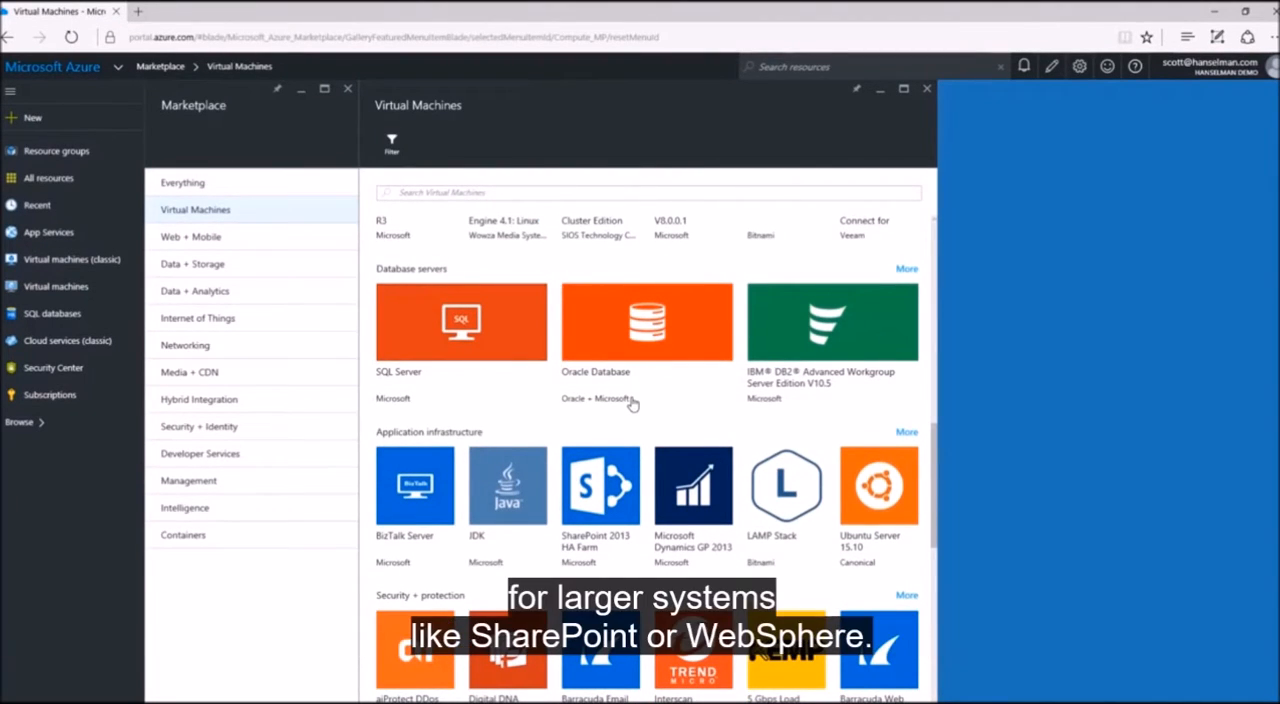
pyautogui.scroll(-3)
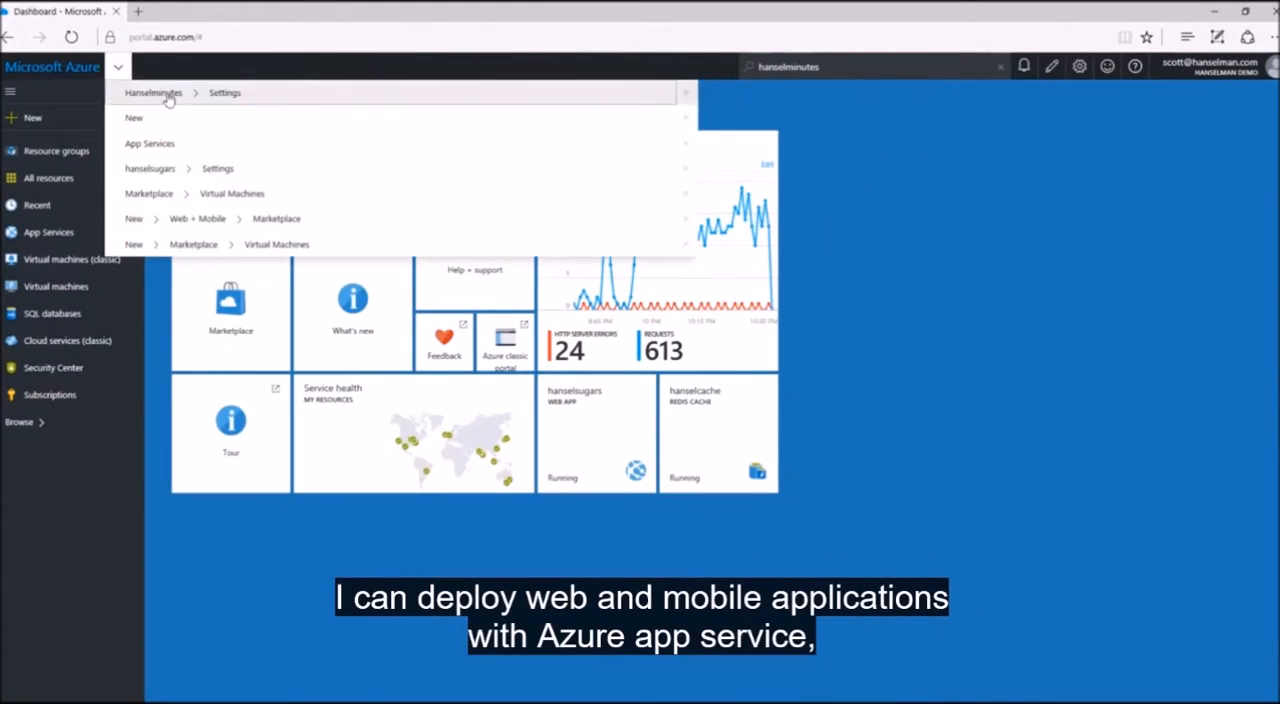
# - Filter the hanselminutes app settings by 'scale' and view its Scale Out settings
pyautogui.click(152, 92)
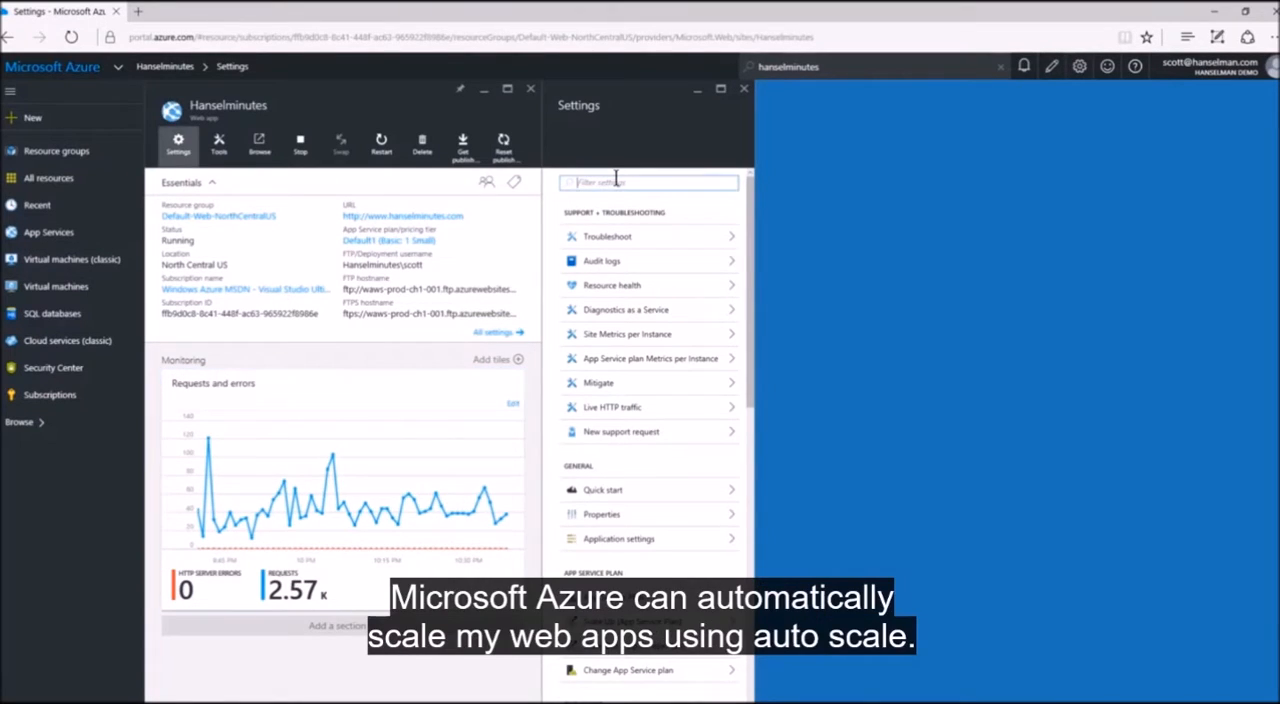
pyautogui.write('scale')
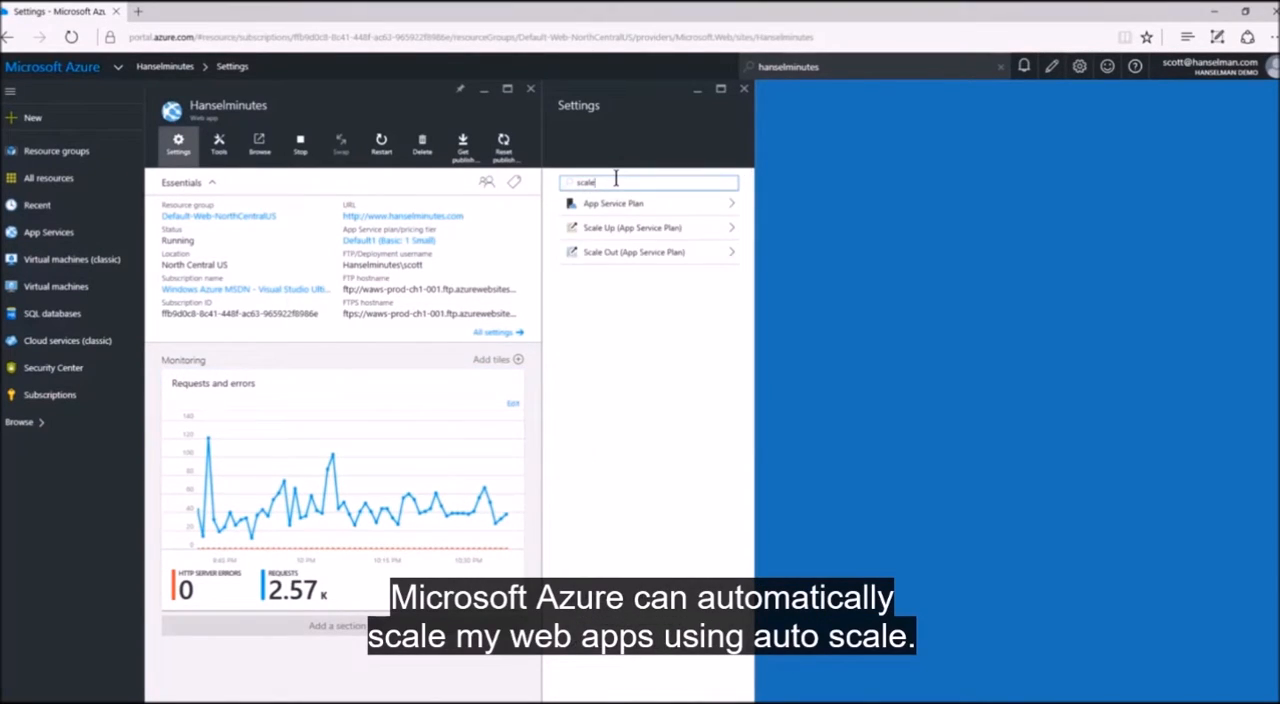
pyautogui.click(650, 252)
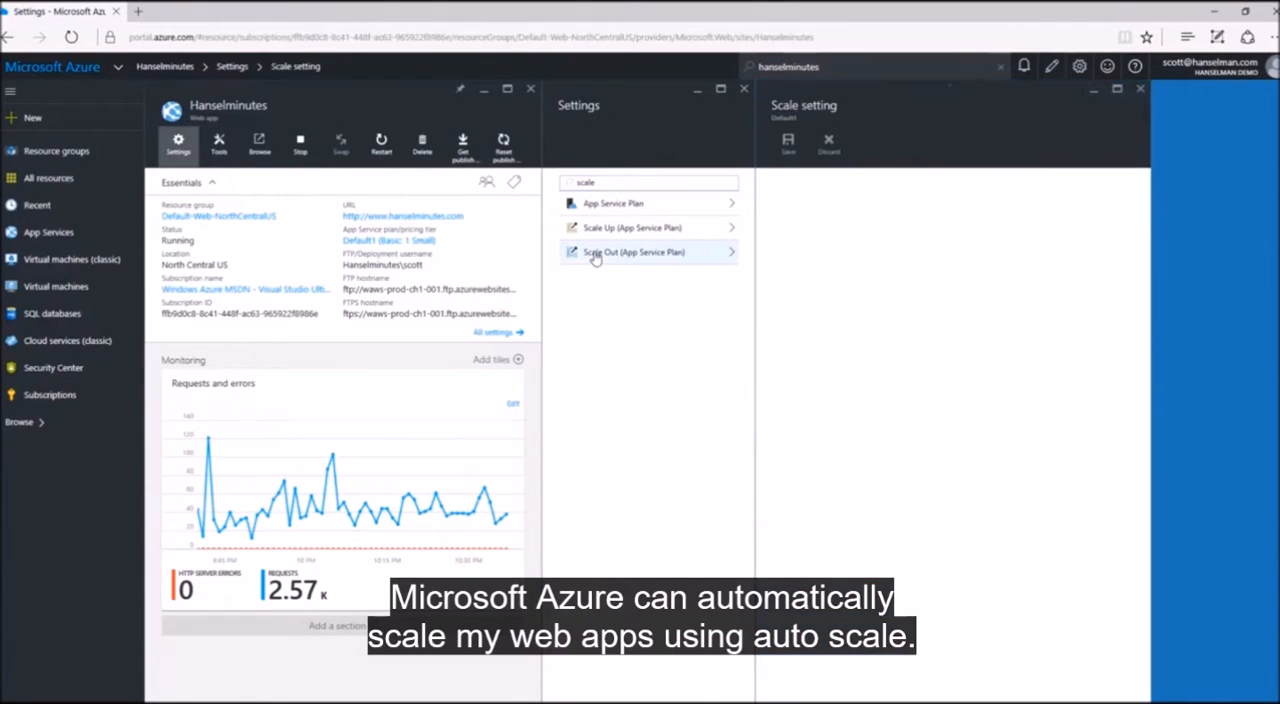
pyautogui.click(632, 252)
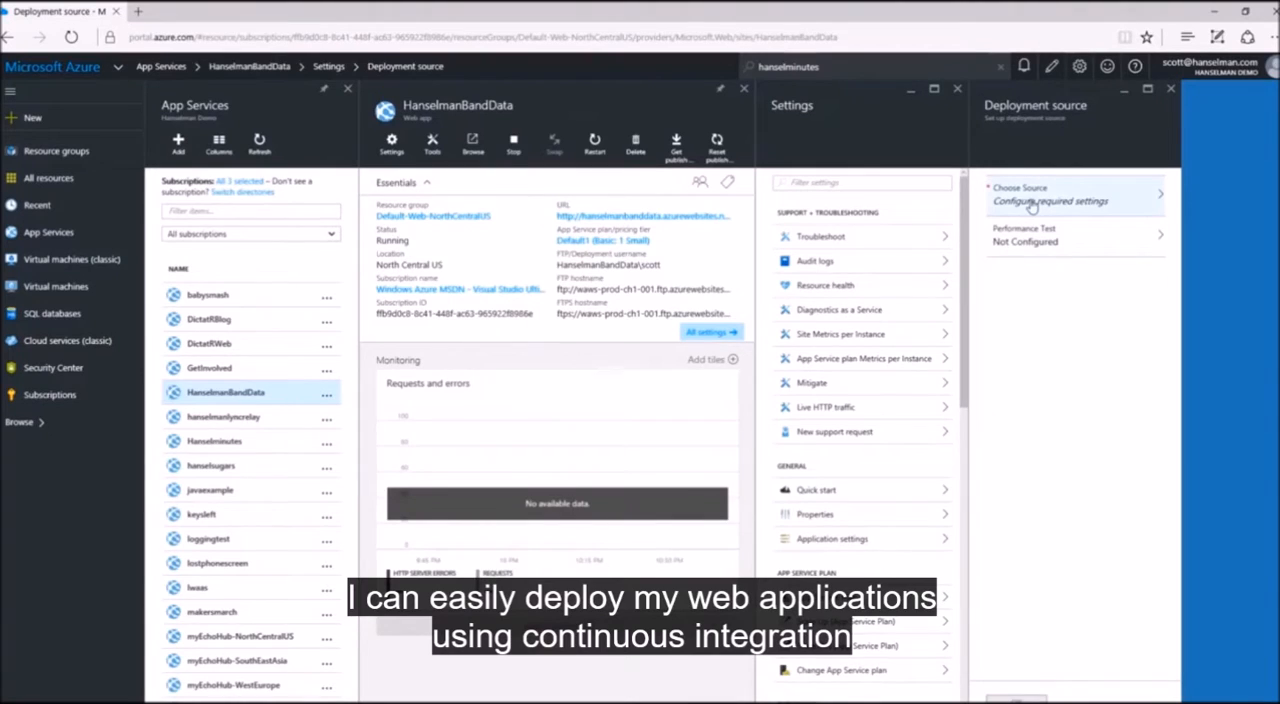
# - Show the available deployment source providers via Choose Source
pyautogui.click(1050, 200)
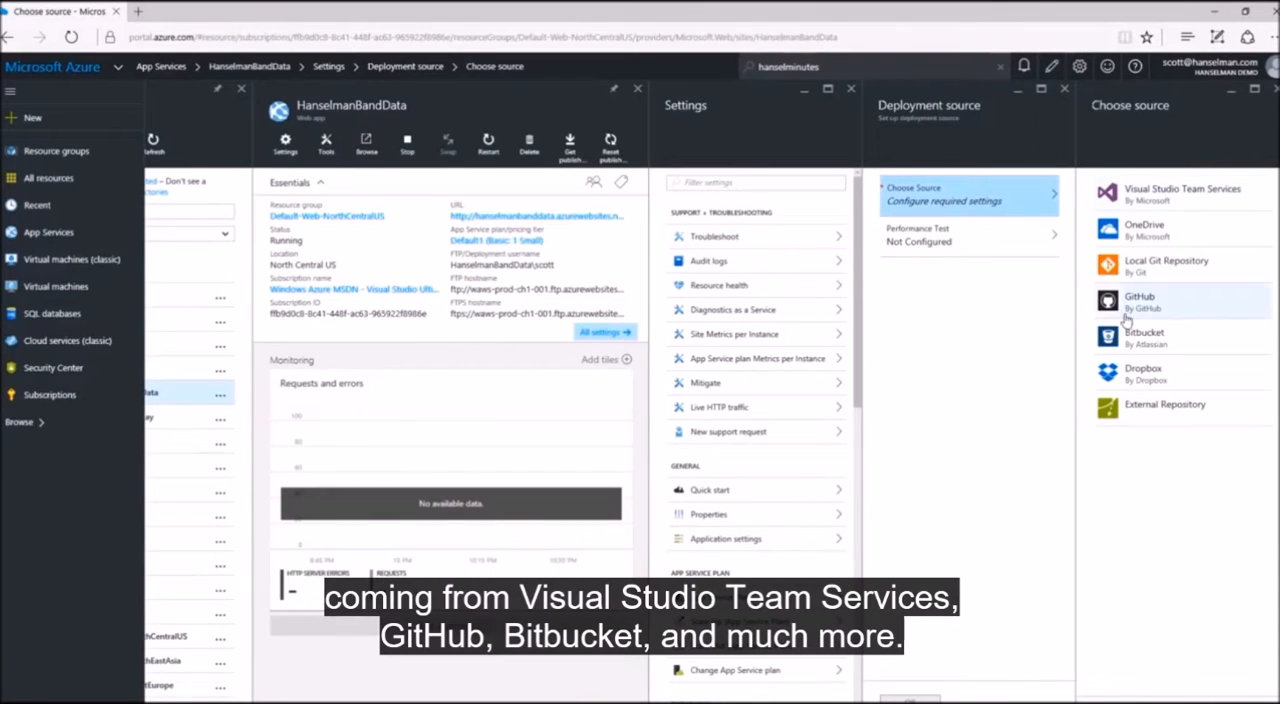
pyautogui.moveTo(1130, 336)
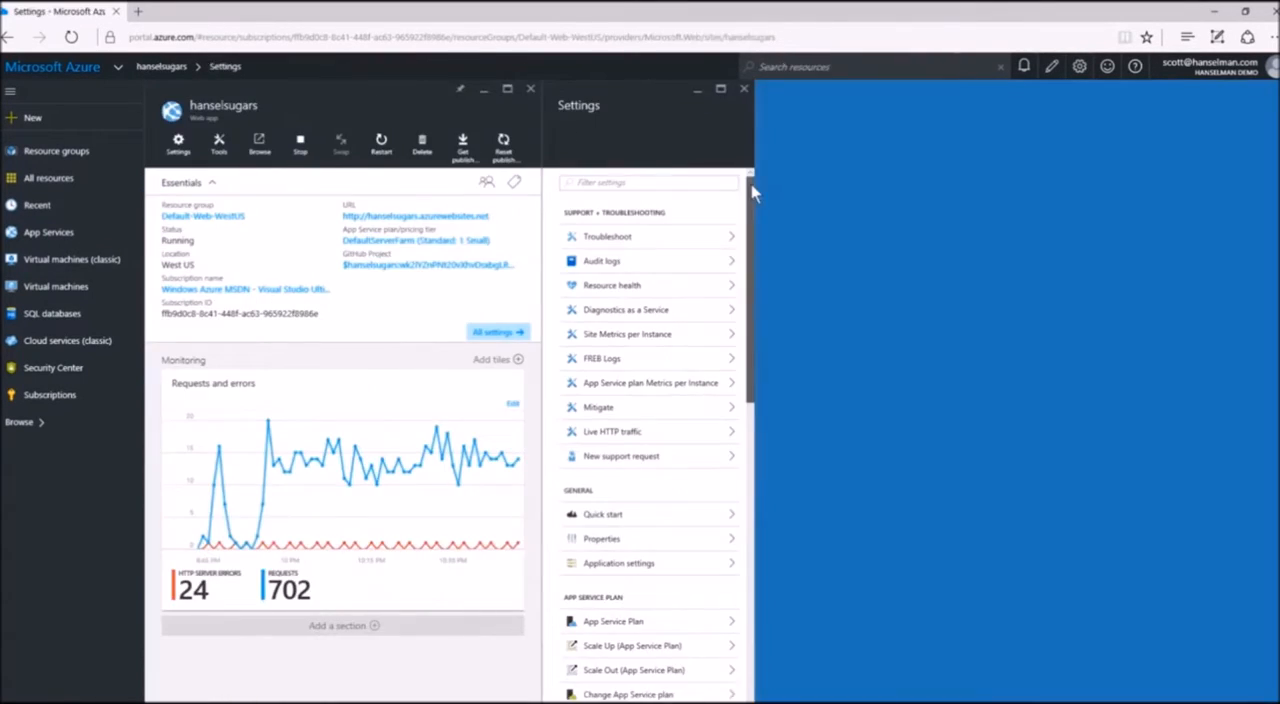
# - Add a deployment slot named 'dev' and pick its configuration source from the dropdown
pyautogui.scroll(-3)
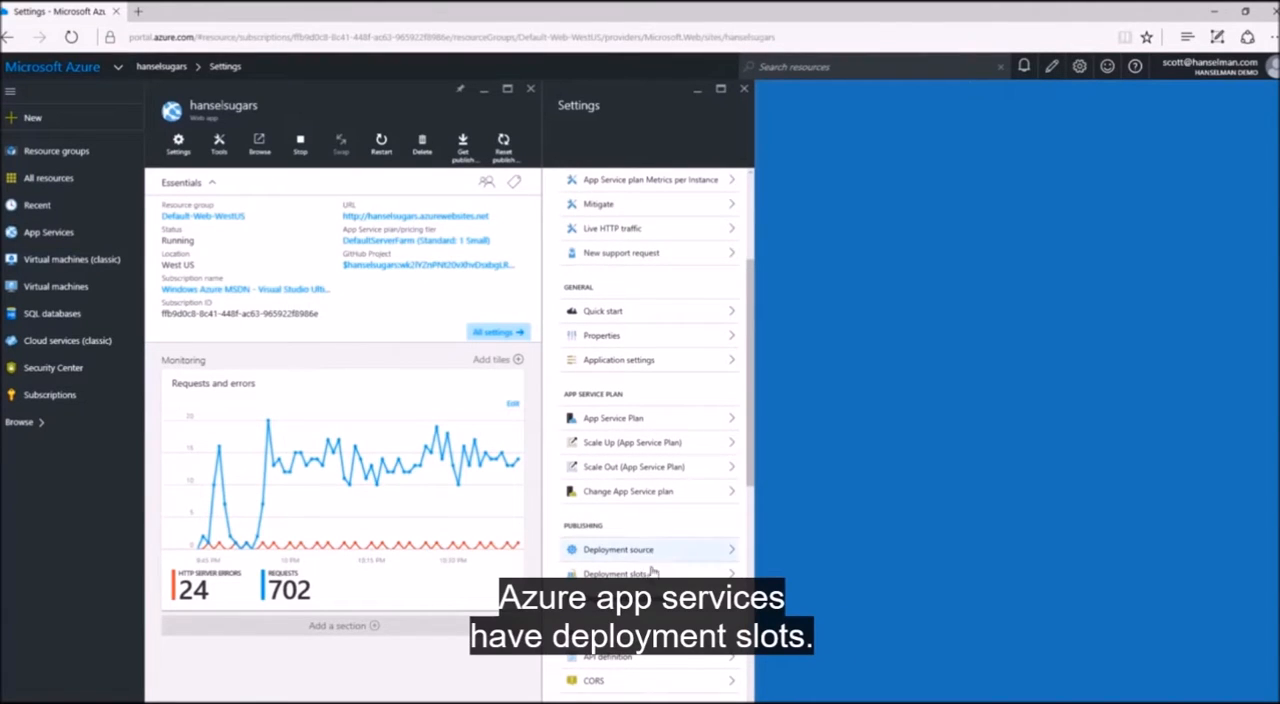
pyautogui.click(616, 572)
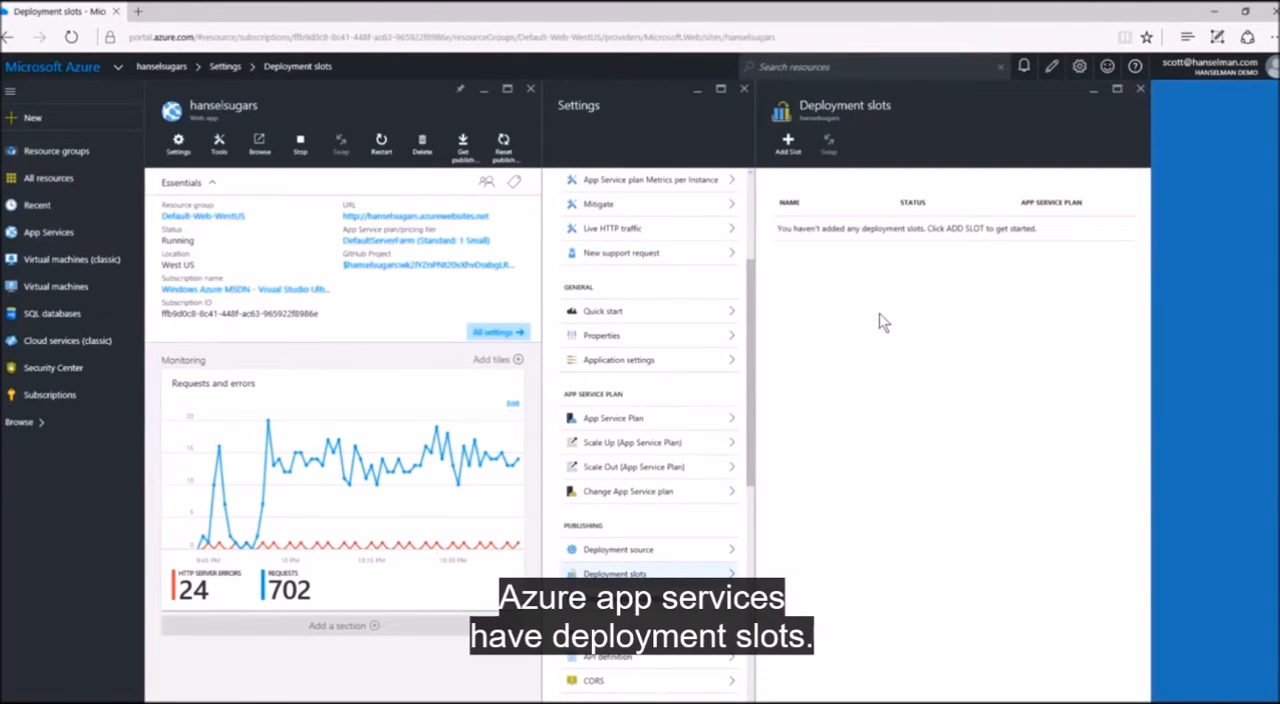
pyautogui.click(788, 144)
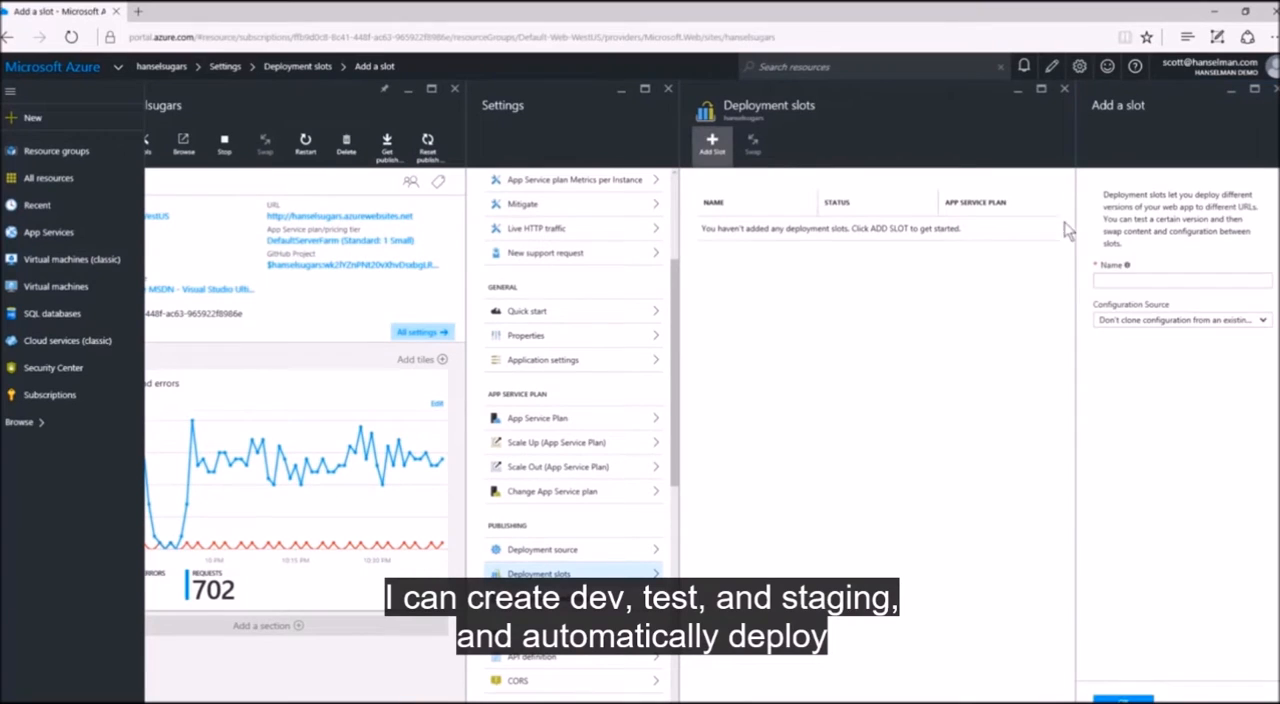
pyautogui.write('dev')
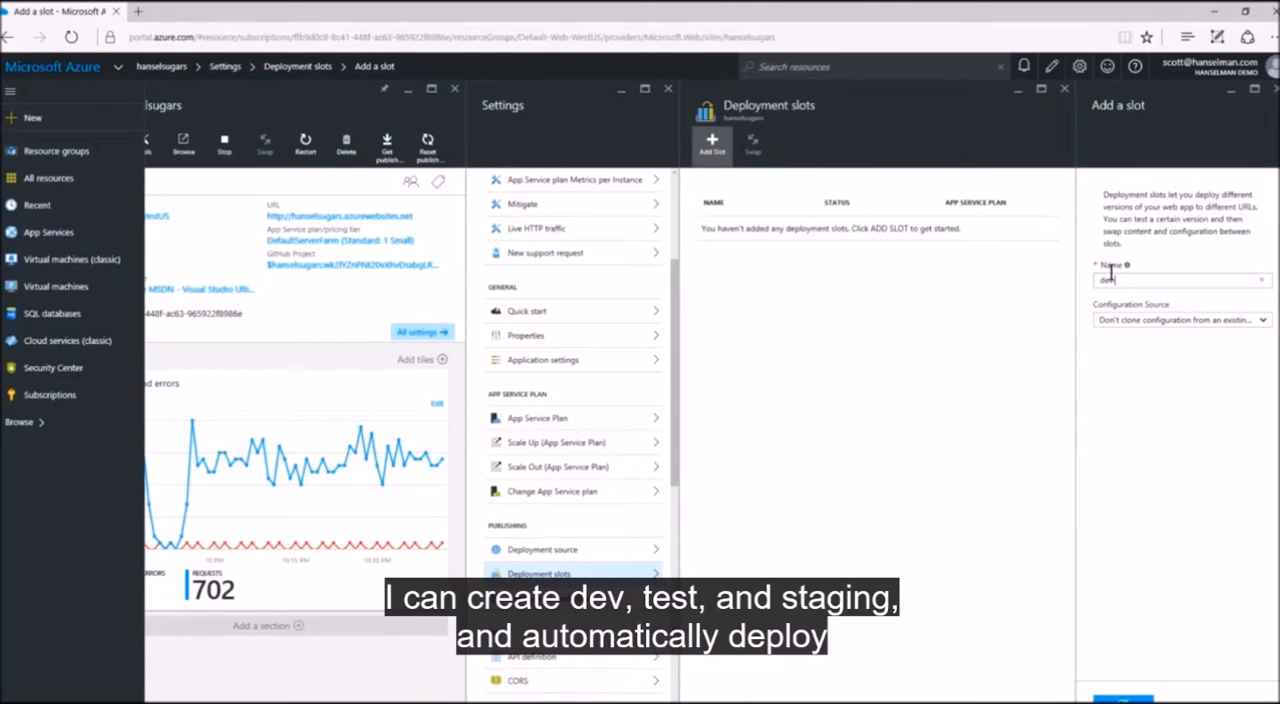
pyautogui.click(1180, 320)
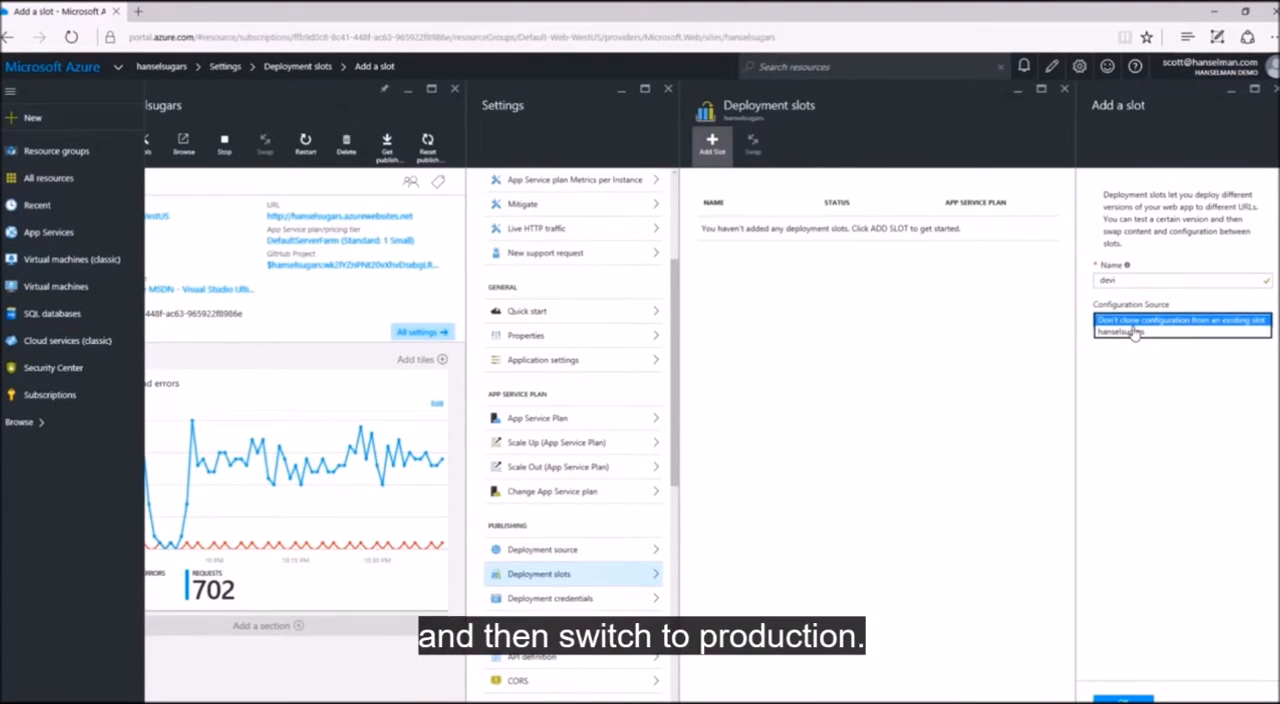
pyautogui.click(1136, 332)
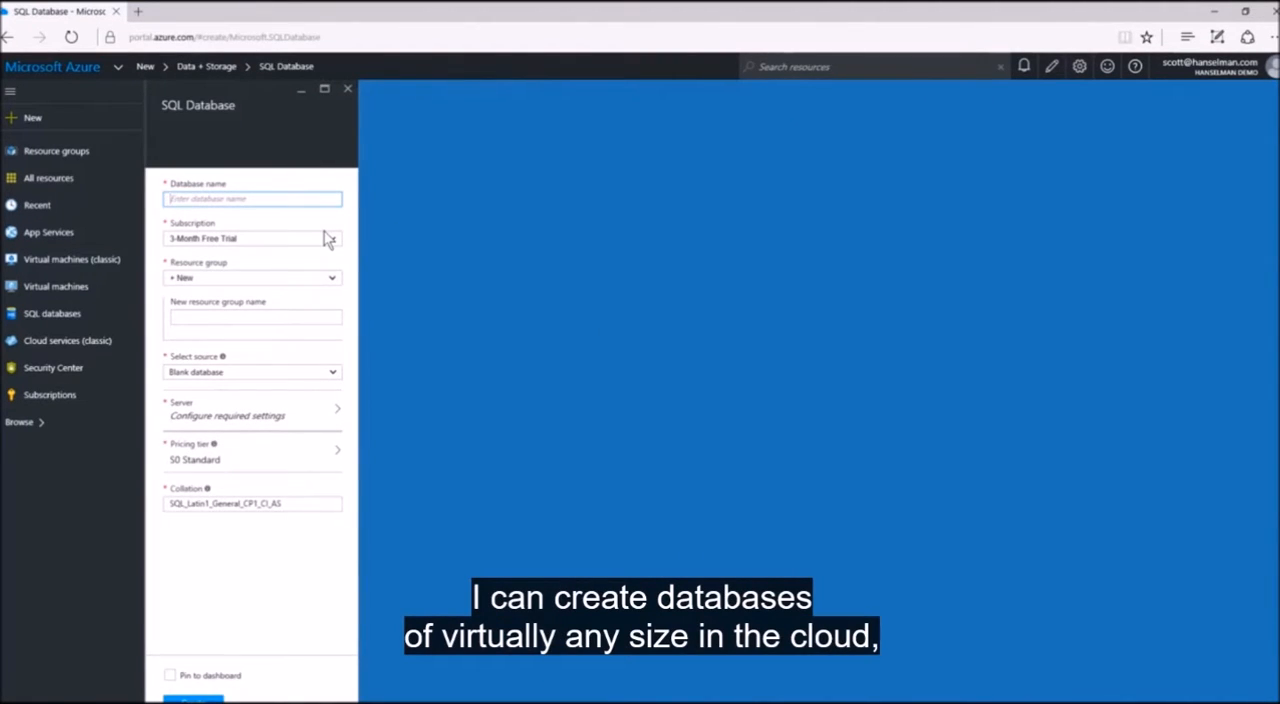
pyautogui.moveTo(348, 90)
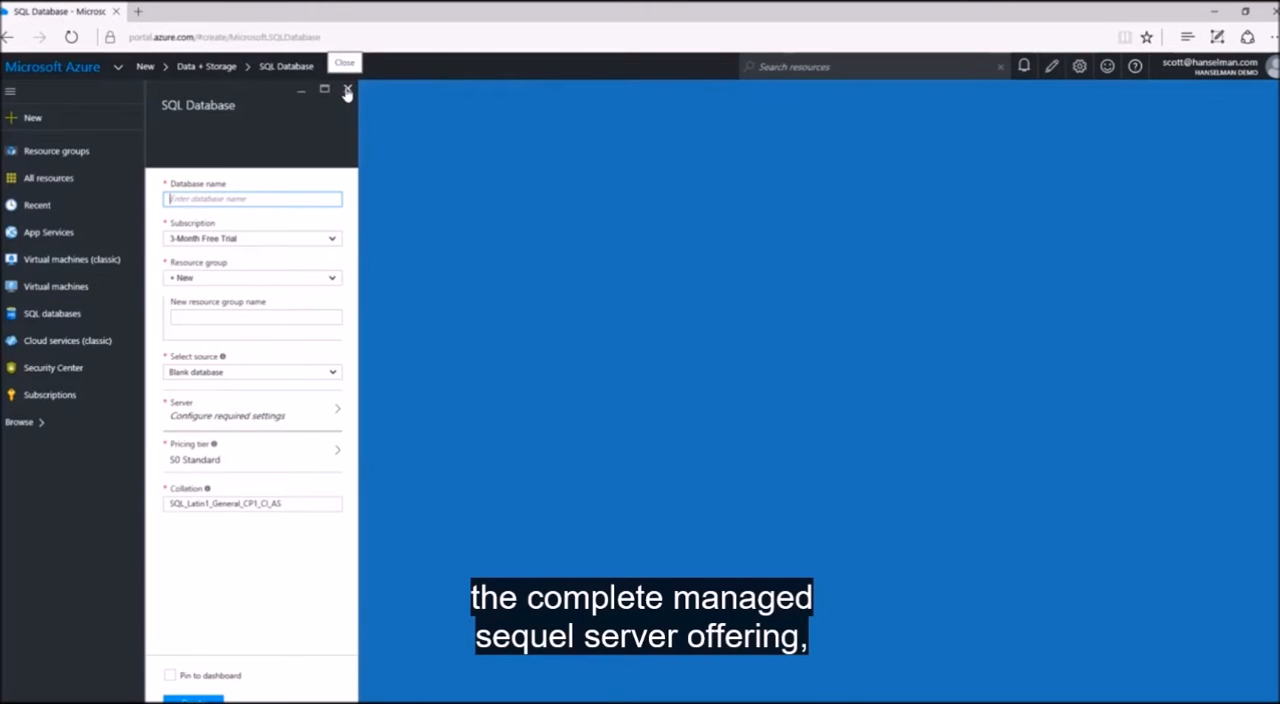
# - Close the new SQL Database form and view the DocumentDB NoSQL offering under Data + Storage
pyautogui.click(348, 90)
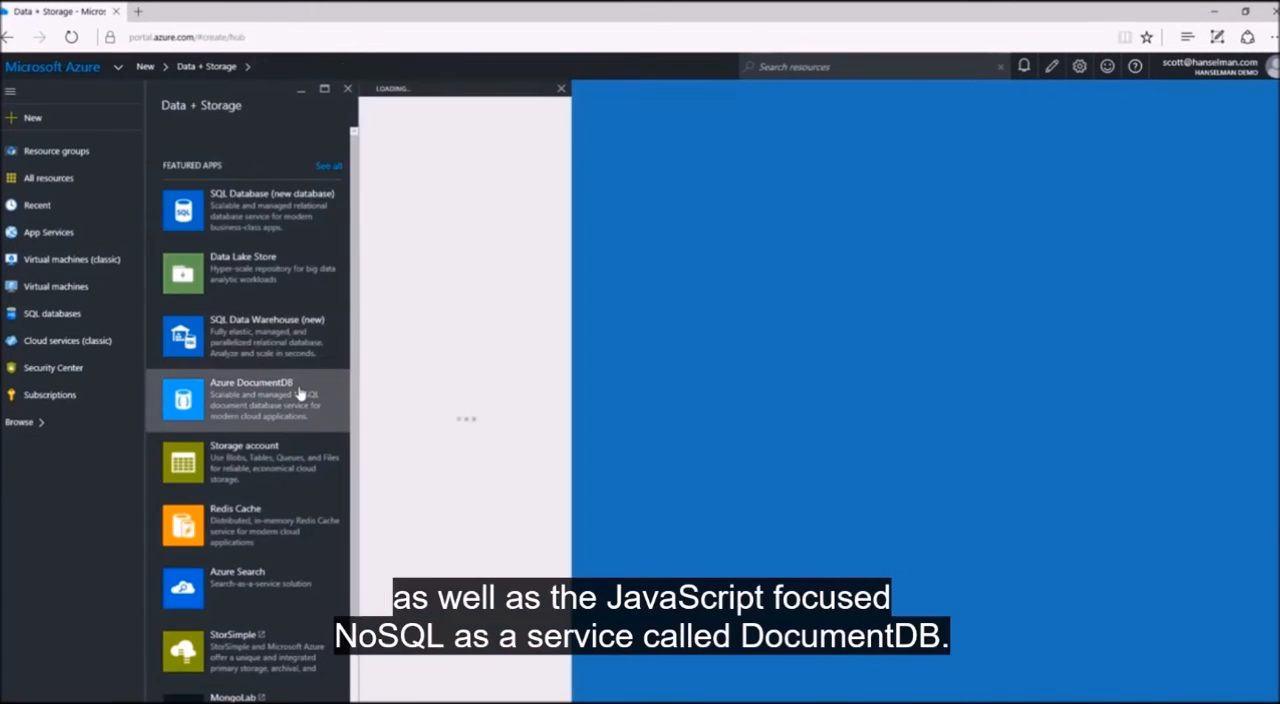
pyautogui.click(250, 400)
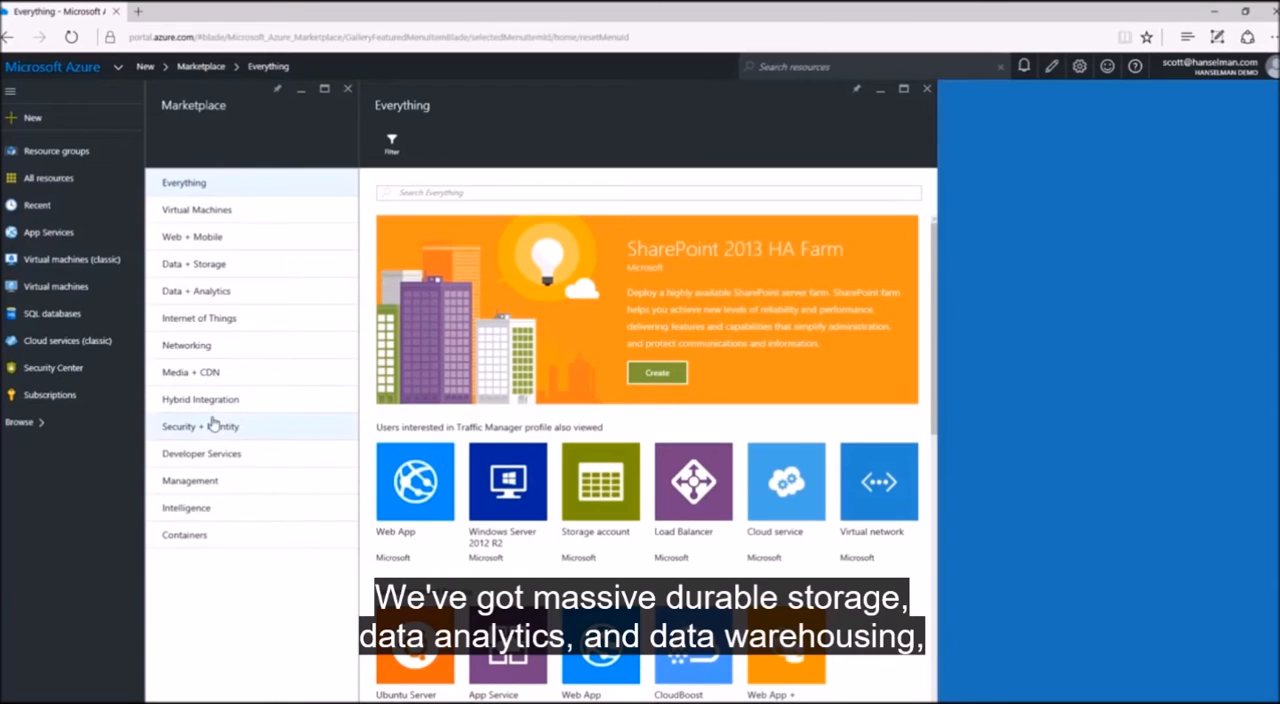
# - Browse the Data + Analytics, Virtual Machines, Internet of Things and Media + CDN categories
pyautogui.click(194, 292)
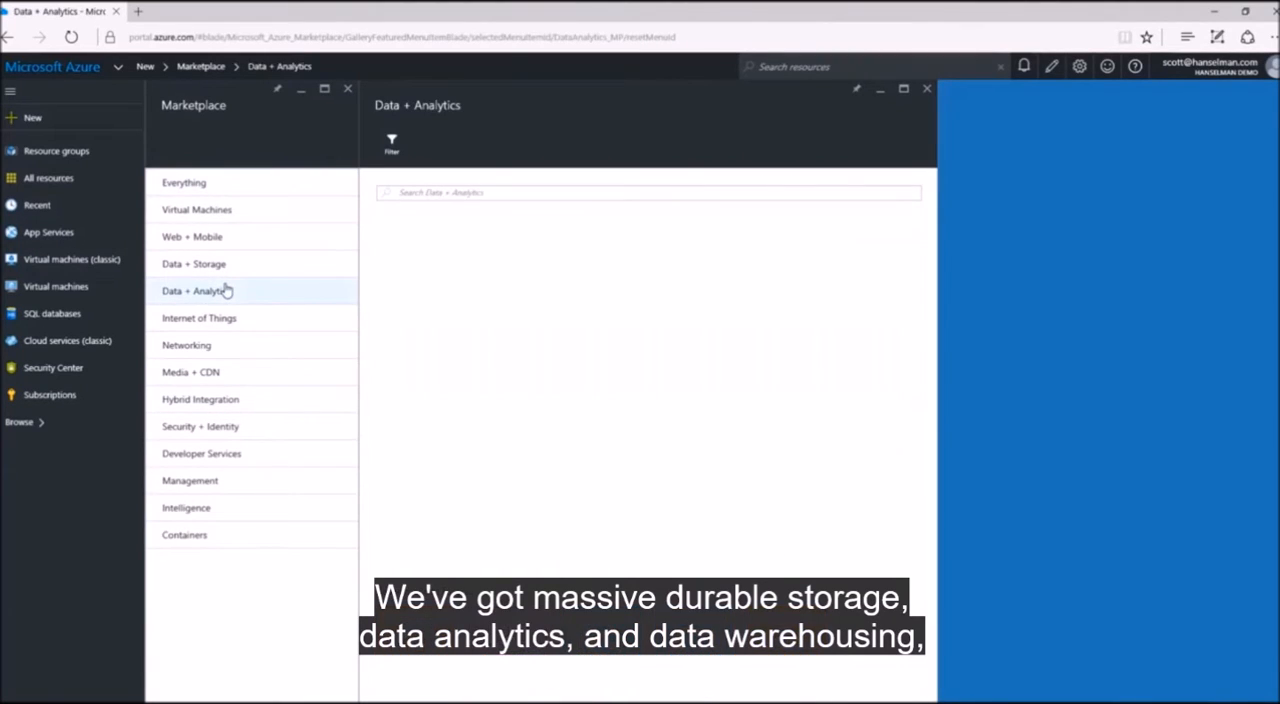
pyautogui.click(196, 290)
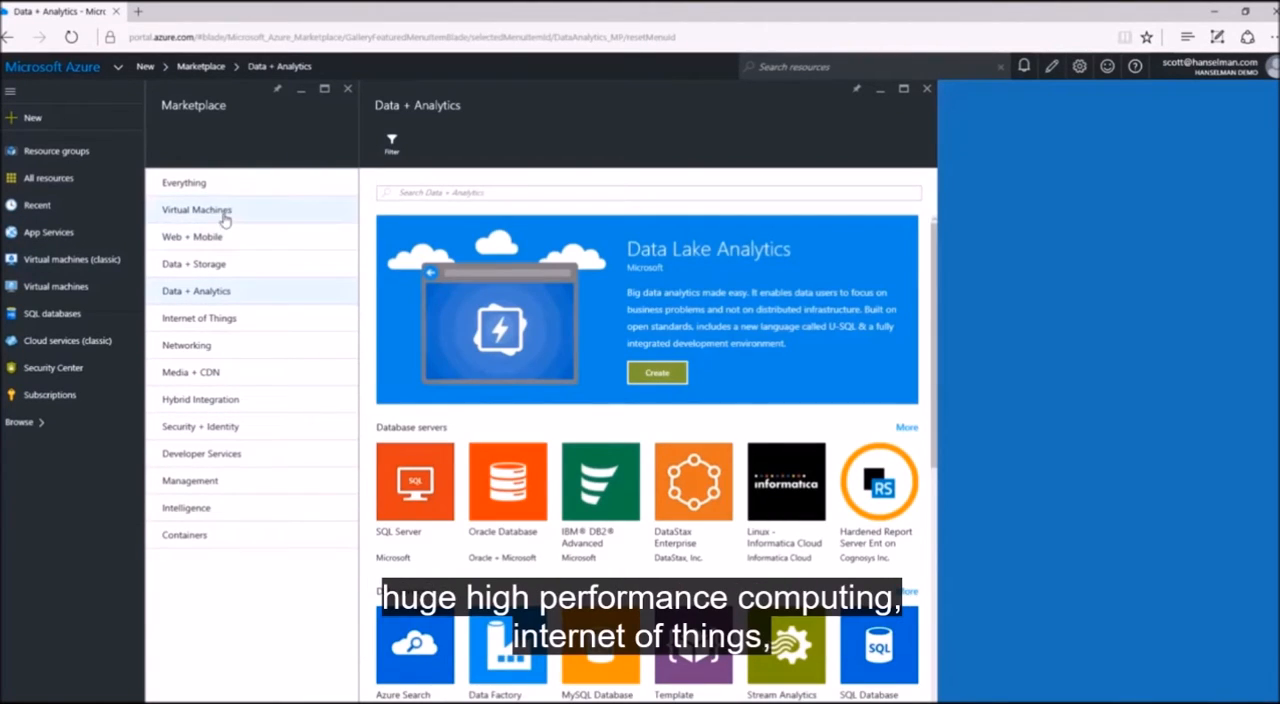
pyautogui.click(196, 208)
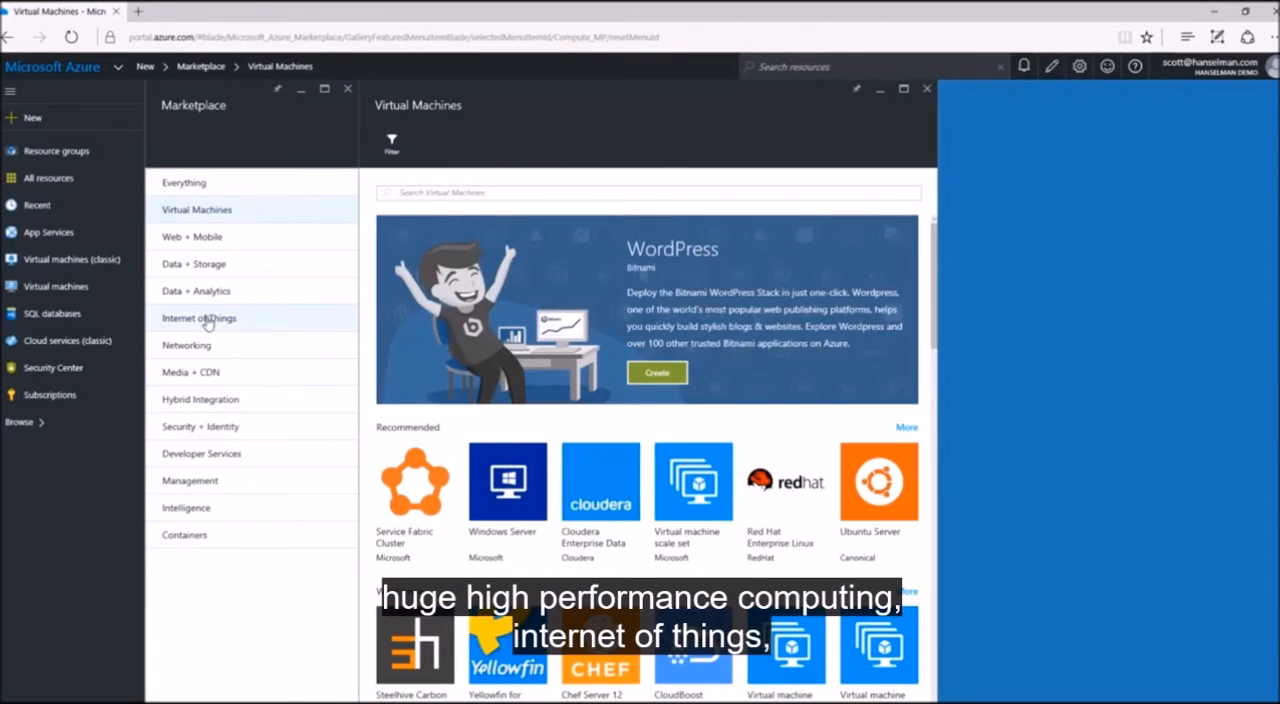
pyautogui.click(198, 318)
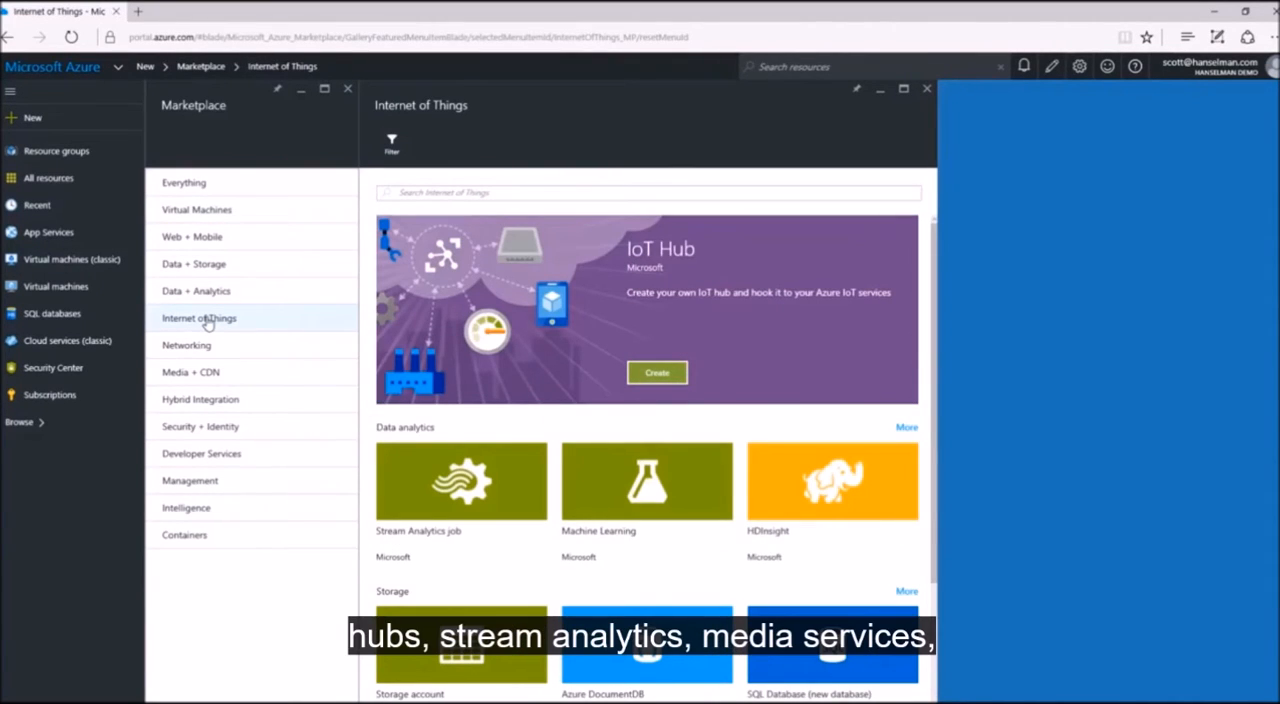
pyautogui.click(190, 372)
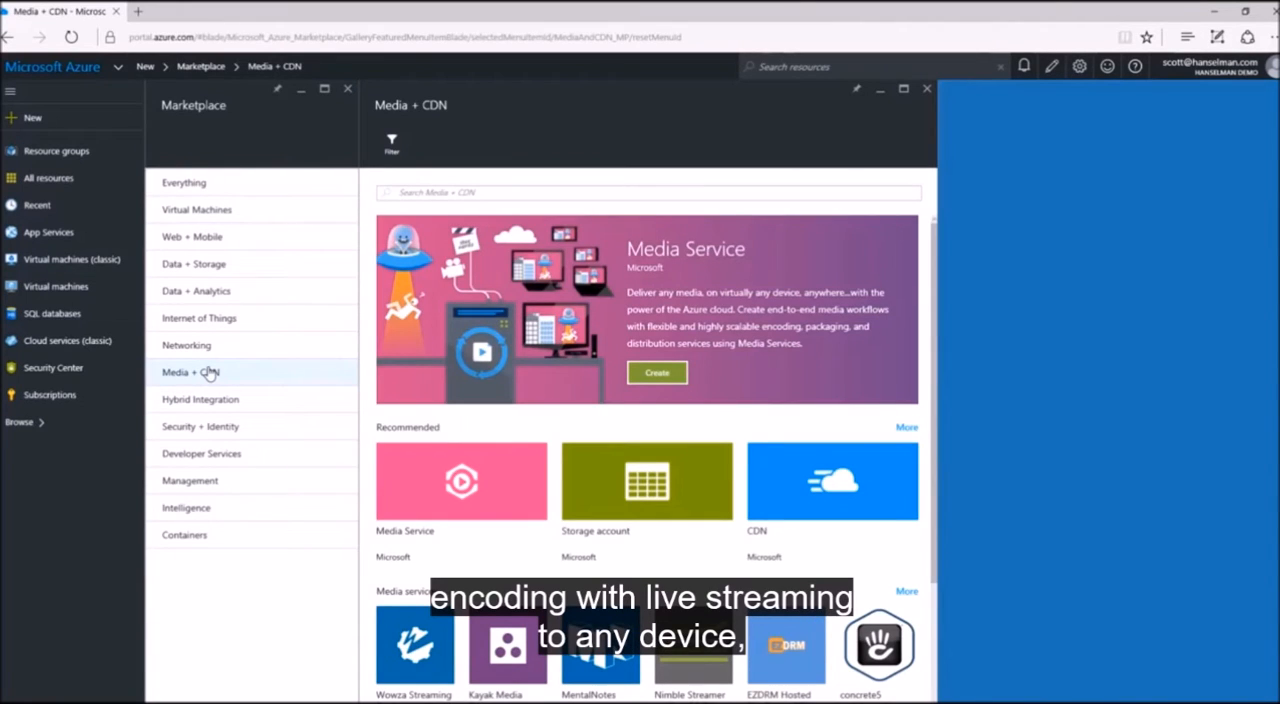
# - Browse Security + Identity, Developer Services and Networking categories, then return to the dashboard
pyautogui.click(200, 426)
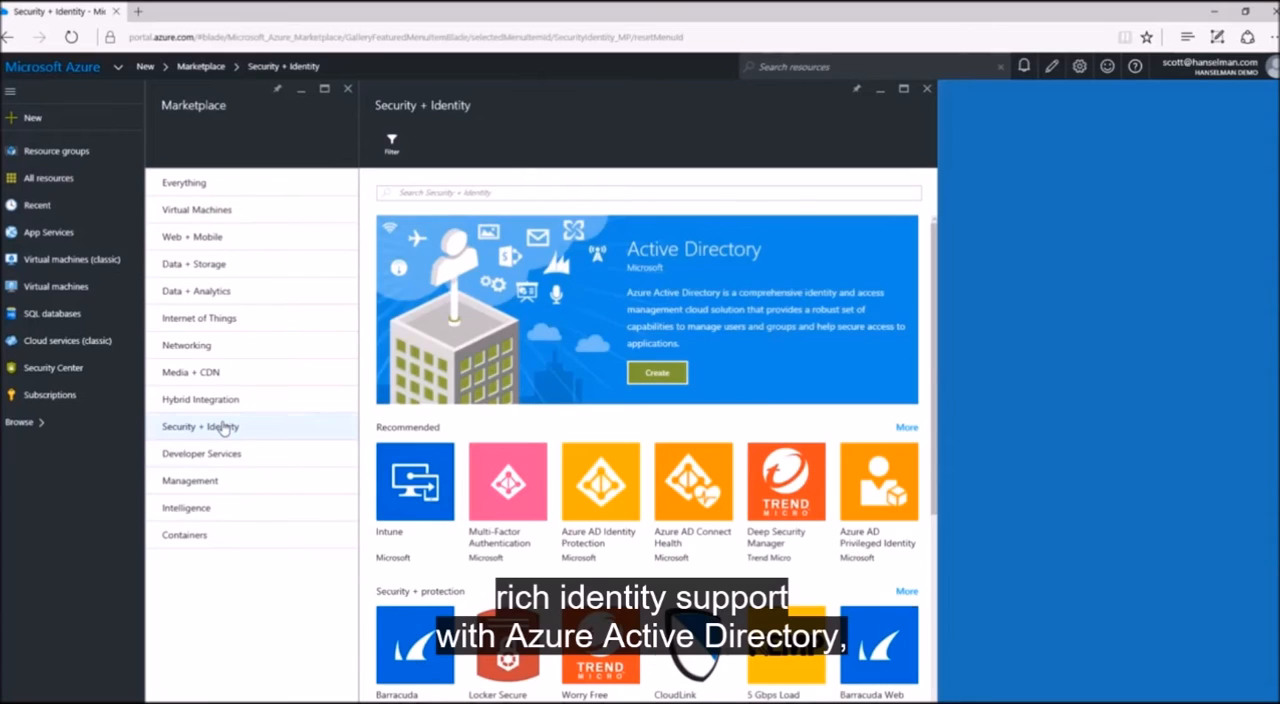
pyautogui.click(200, 452)
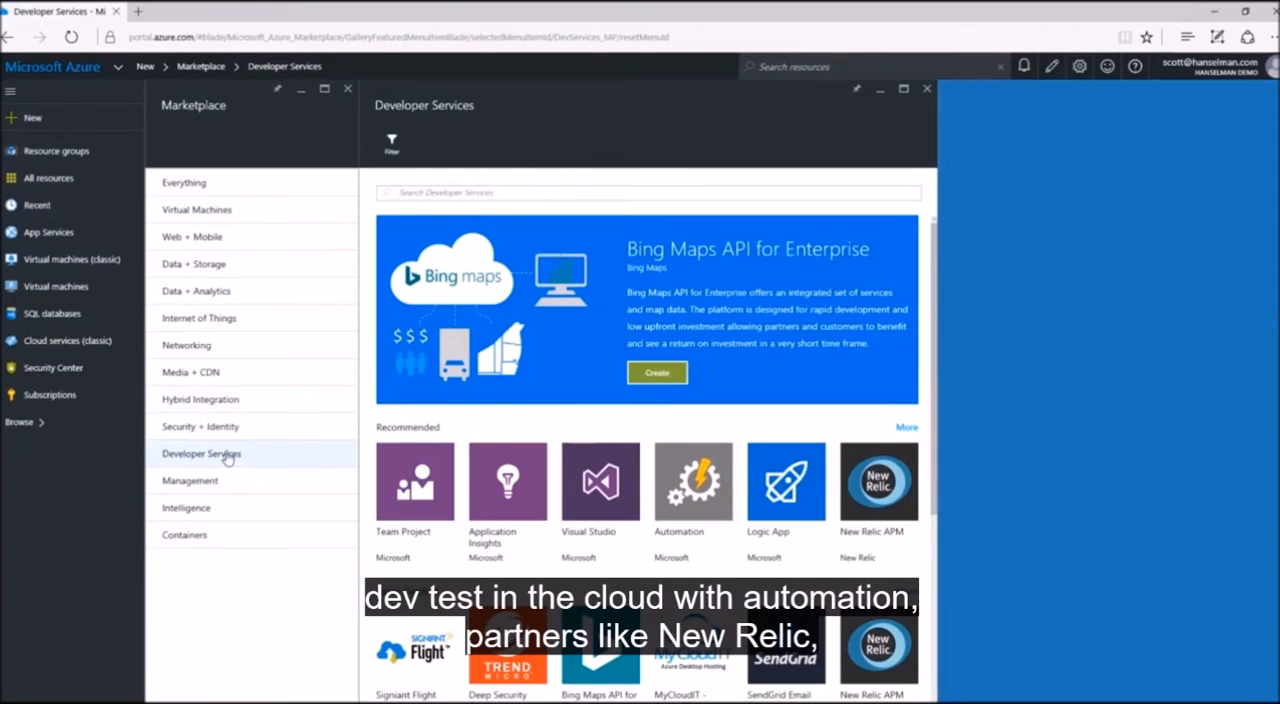
pyautogui.moveTo(600, 500)
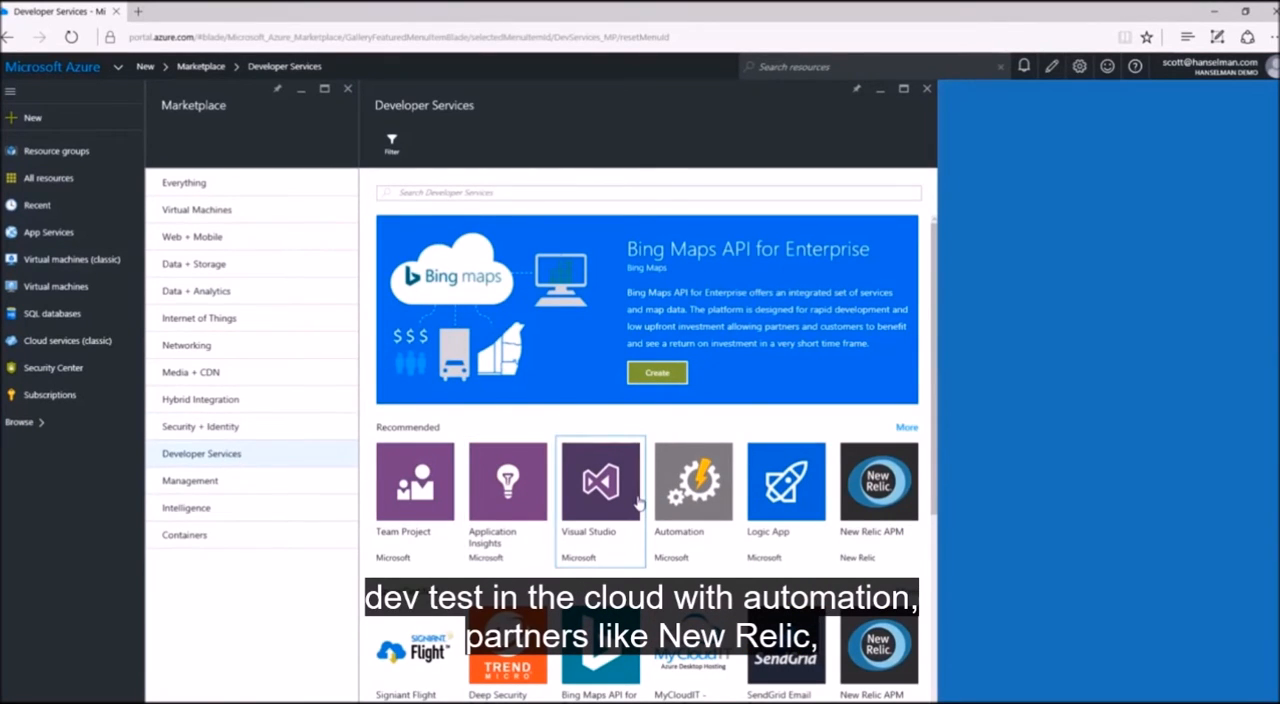
pyautogui.scroll(-3)
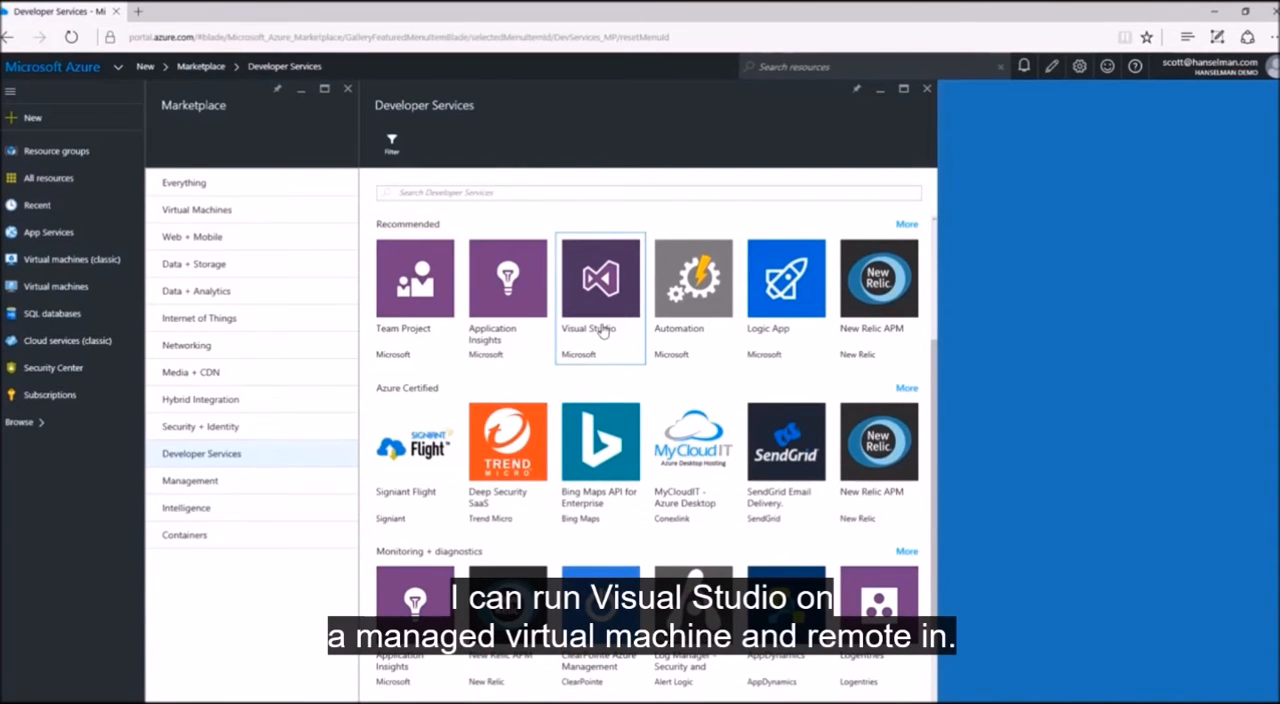
pyautogui.click(186, 344)
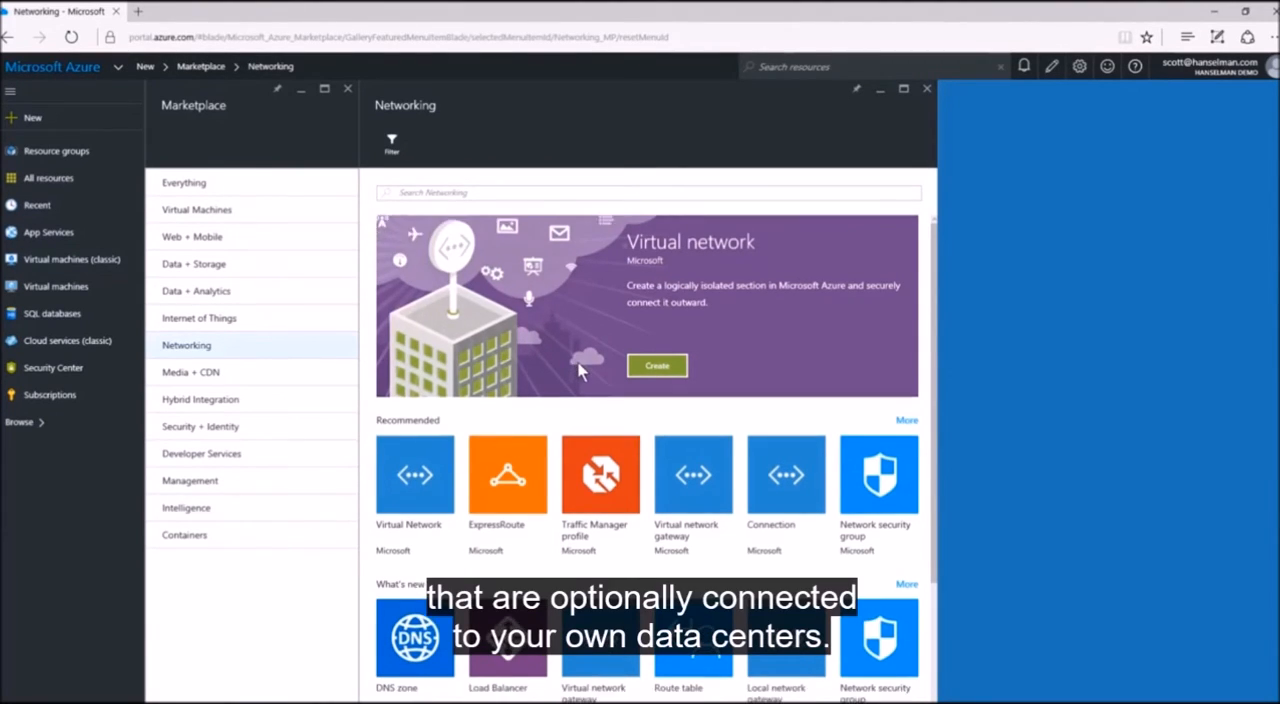
pyautogui.click(52, 66)
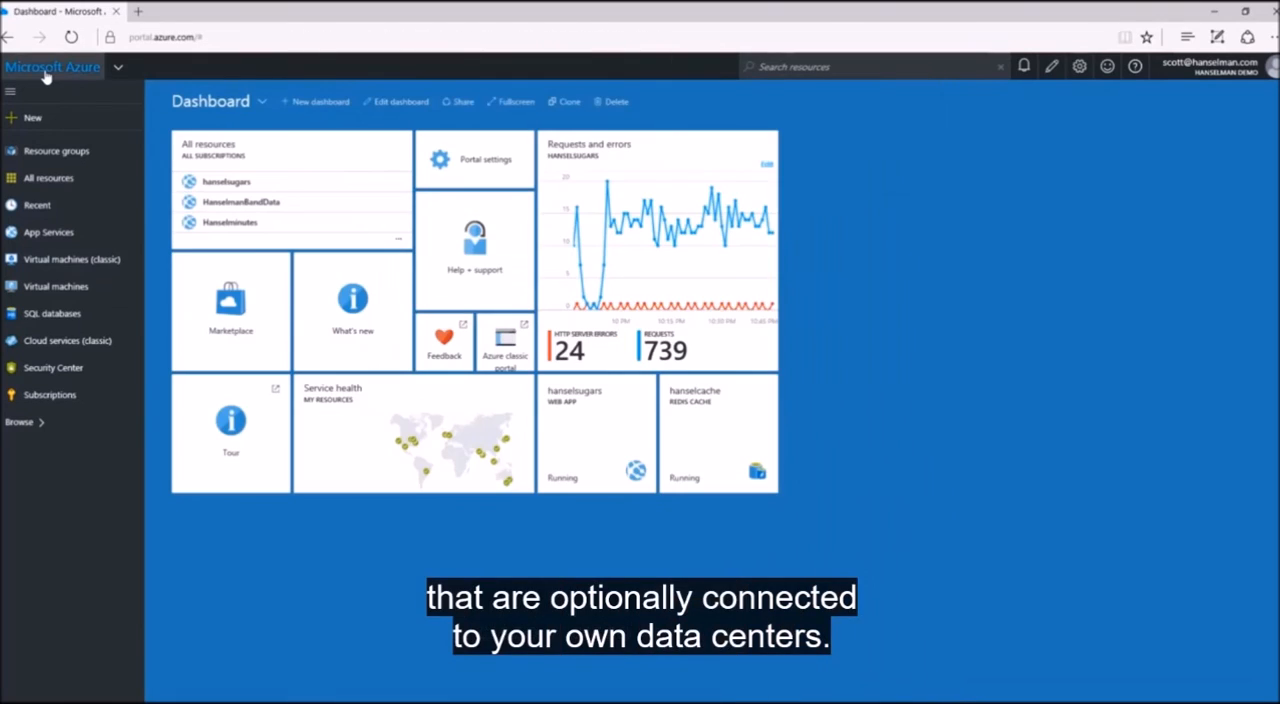